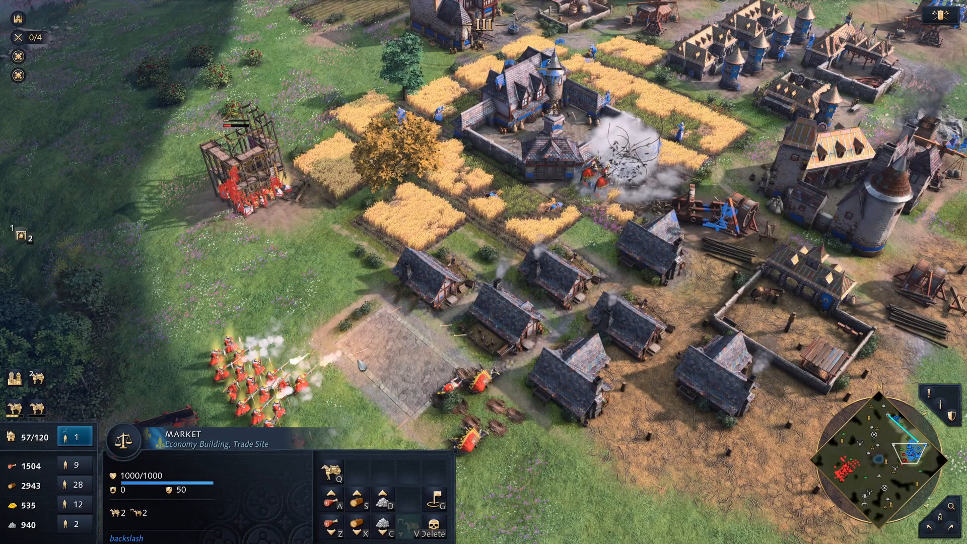
# - Select the enemy Streltsy gunpowder infantry unit showing 50 of 130 health
pyautogui.click(243, 380)
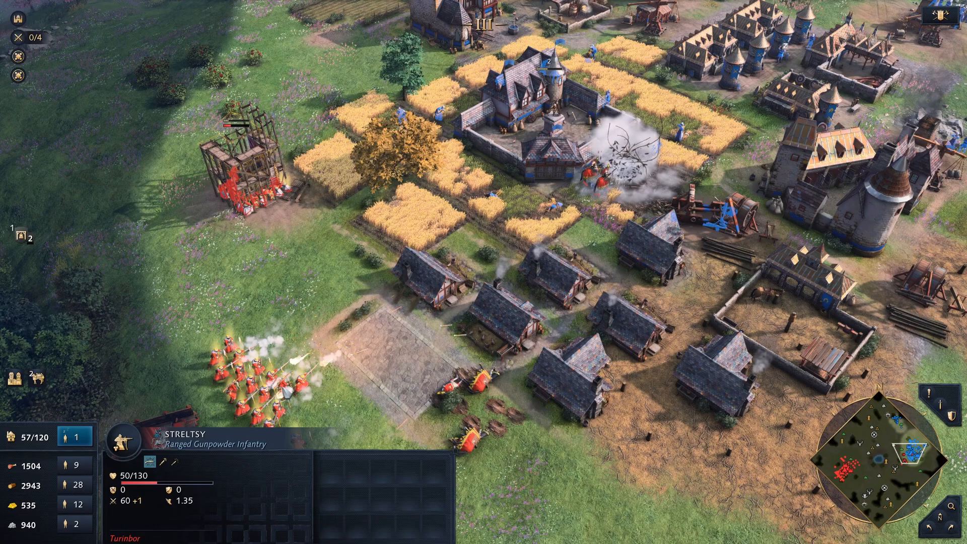